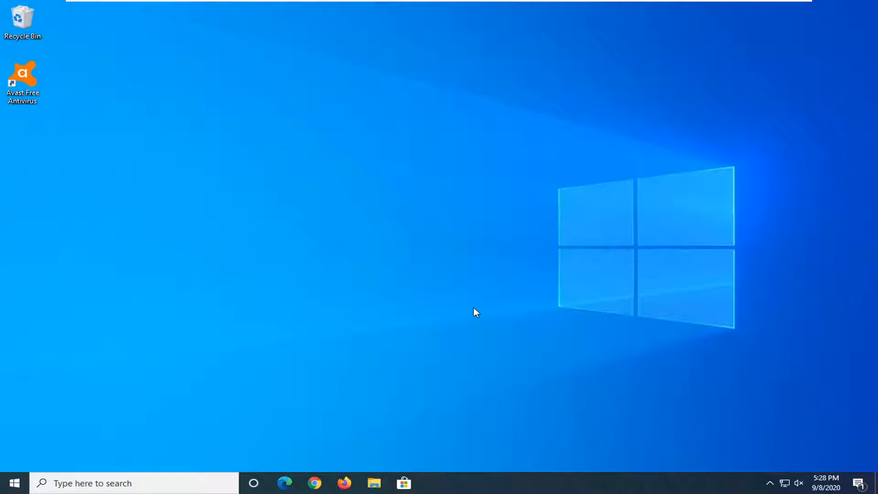
{"action": "mouse_move", "coordinate": [681, 368]}
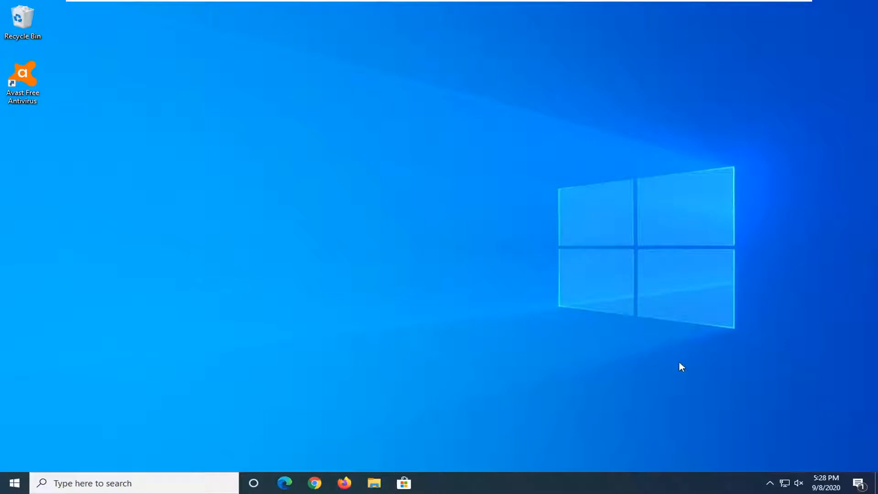
{"action": "mouse_move", "coordinate": [766, 481]}
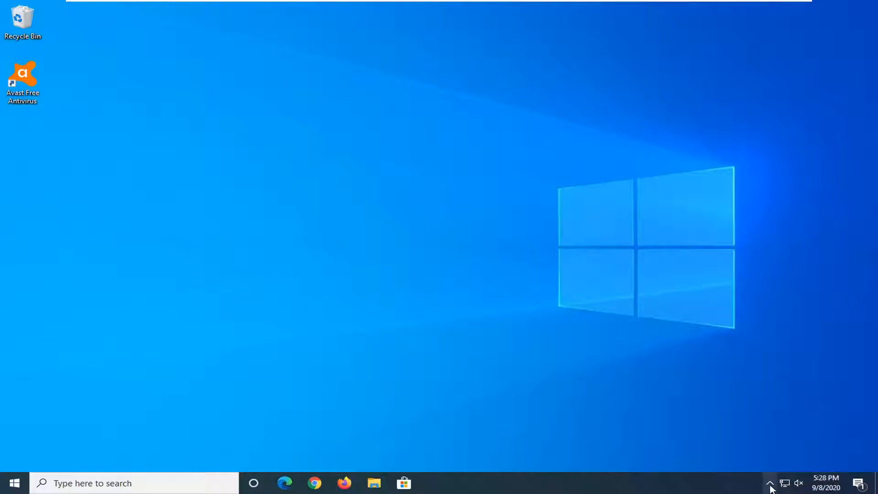
Reach the Avast tray icon and bring up its right-click menu with the Update submenu
{"action": "left_click", "coordinate": [772, 483]}
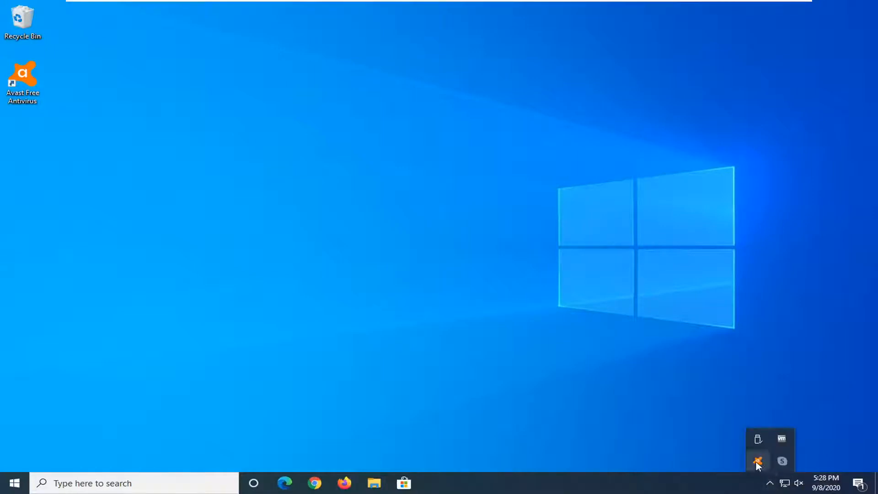
{"action": "left_click", "coordinate": [757, 461]}
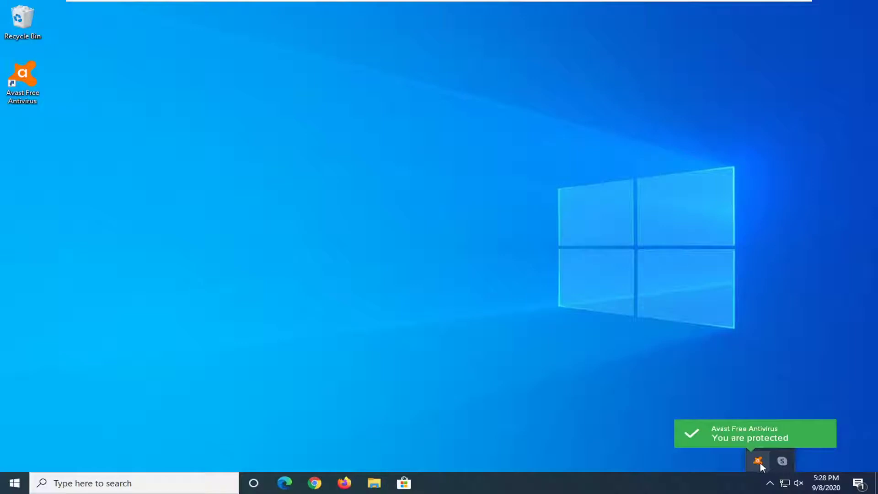
{"action": "right_click", "coordinate": [758, 461]}
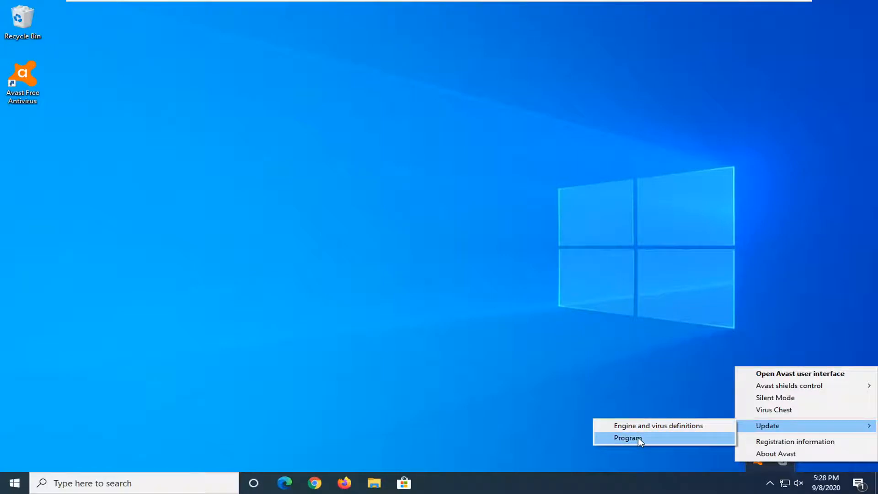
{"action": "mouse_move", "coordinate": [675, 429]}
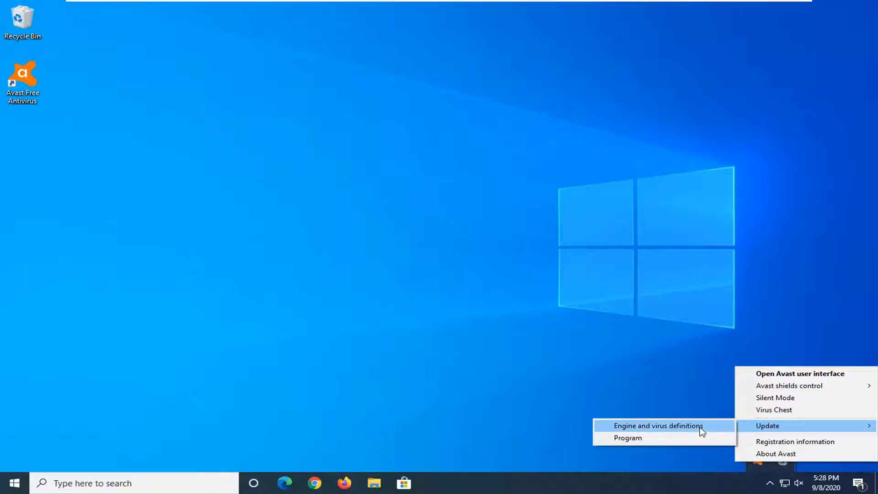
Run the Engine and virus definitions update until definitions and application report up to date
{"action": "left_click", "coordinate": [657, 426]}
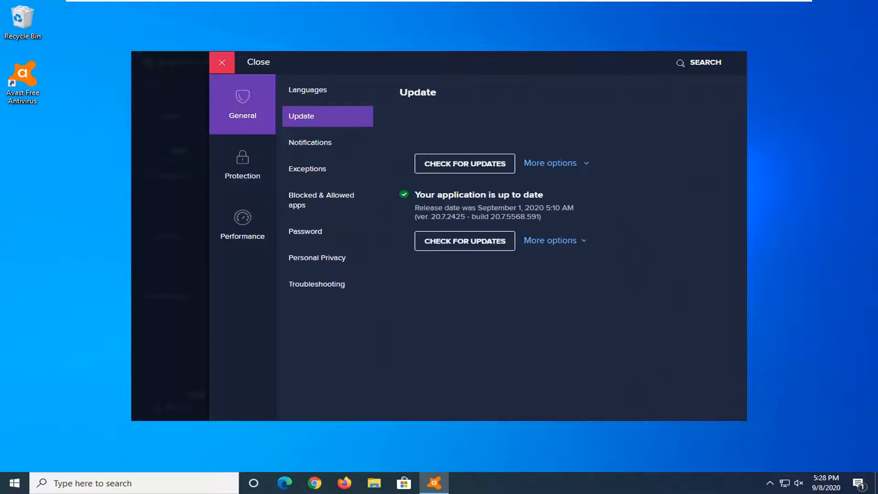
{"action": "left_click", "coordinate": [464, 163]}
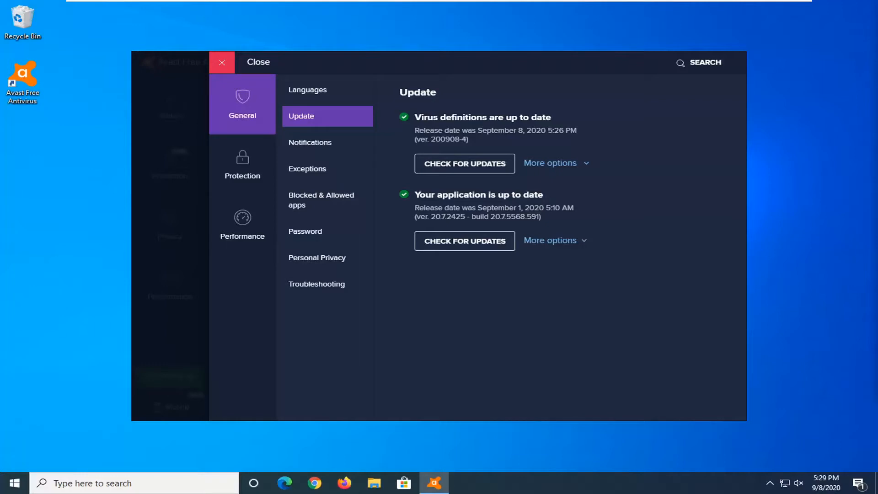
{"action": "mouse_move", "coordinate": [503, 219]}
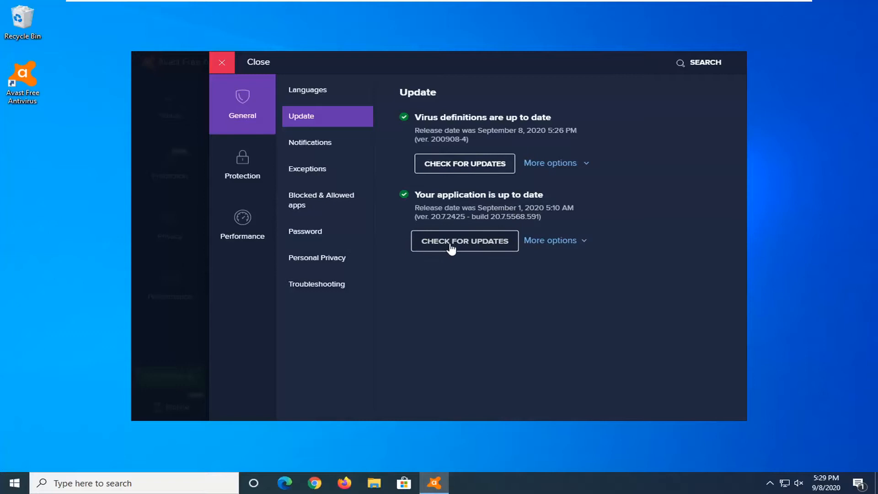
Recheck the application for updates, then close settings and the Avast window to the desktop
{"action": "left_click", "coordinate": [465, 241]}
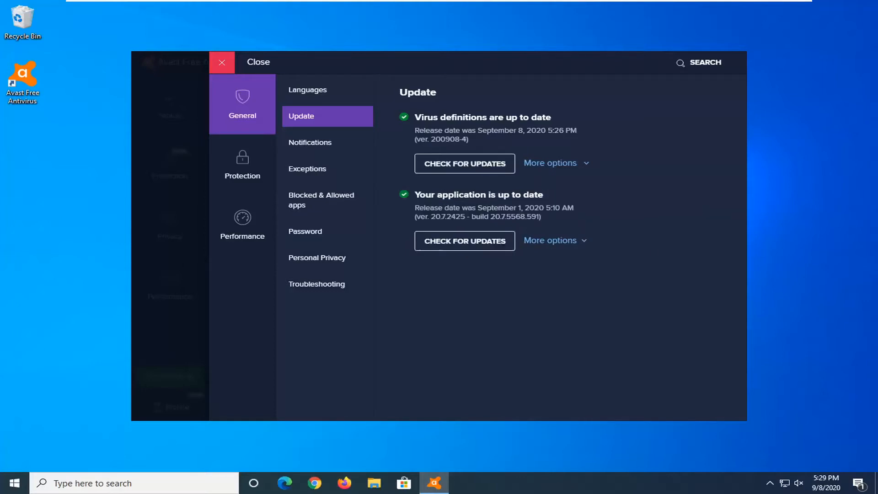
{"action": "mouse_move", "coordinate": [603, 280]}
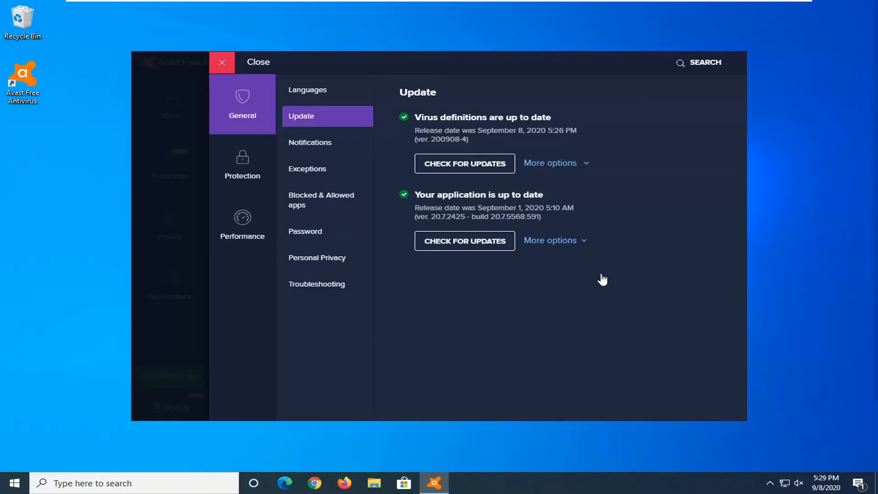
{"action": "mouse_move", "coordinate": [730, 79]}
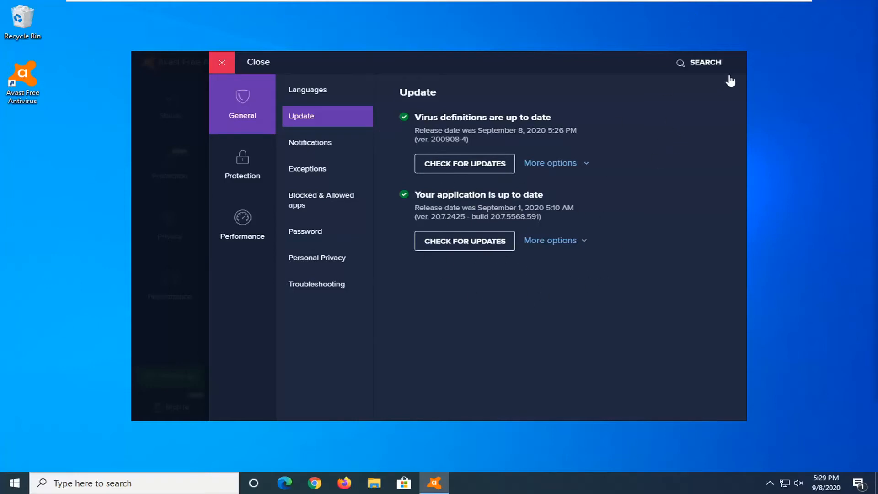
{"action": "left_click", "coordinate": [222, 62]}
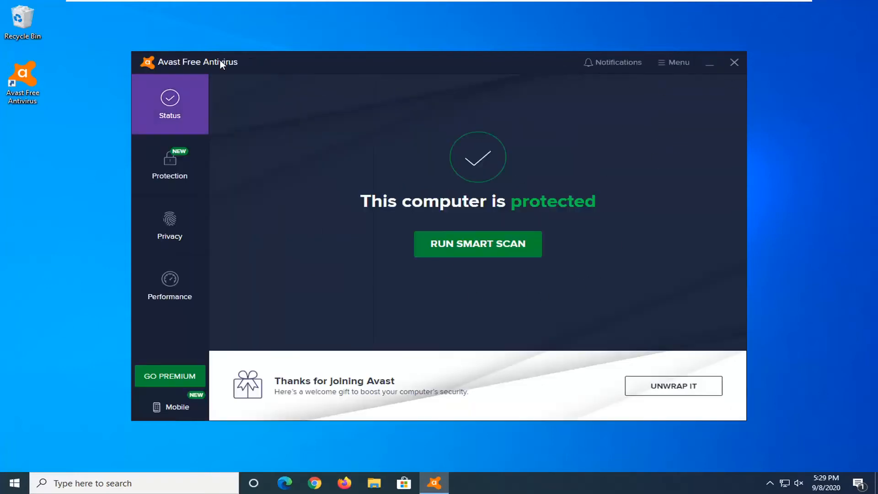
{"action": "left_click", "coordinate": [734, 62]}
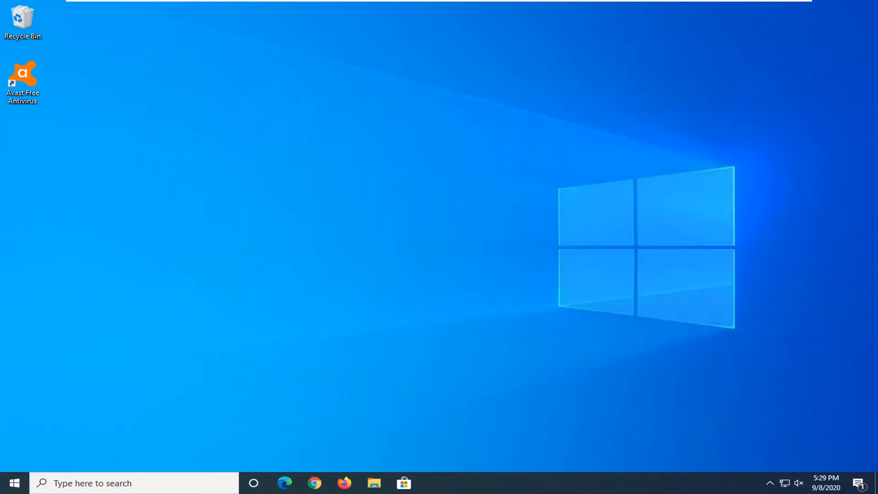